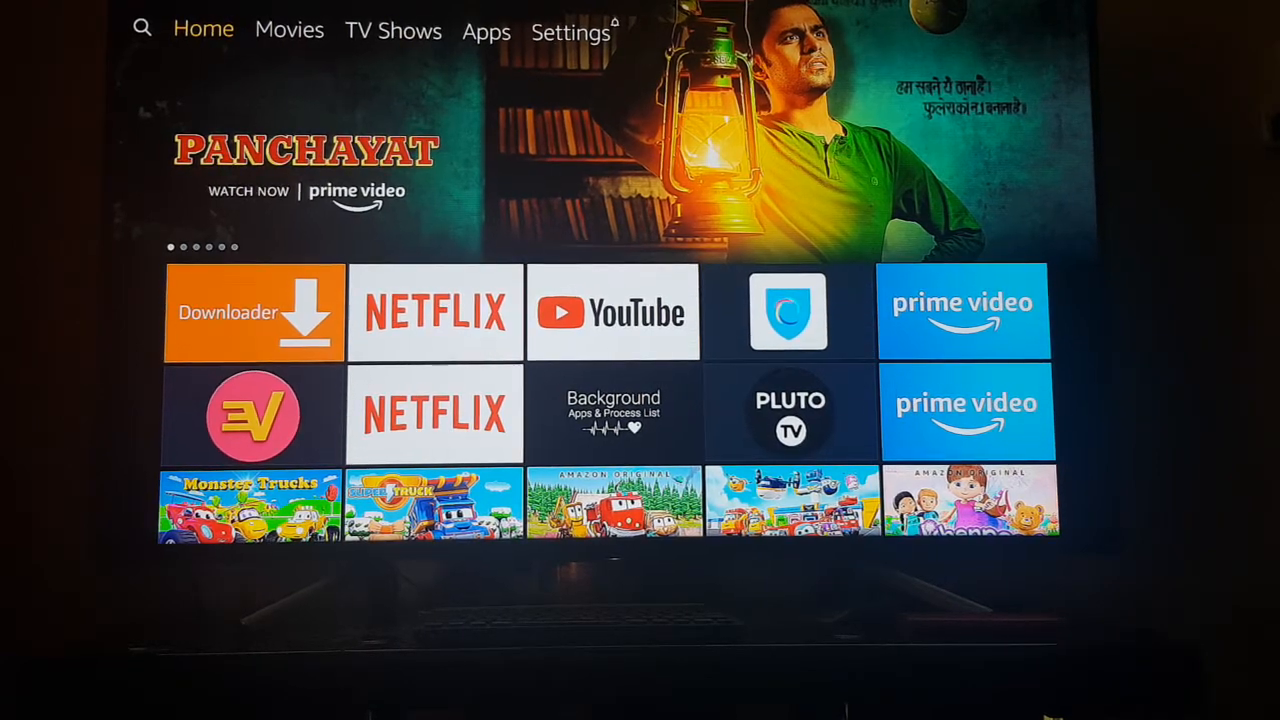
- Enter Settings from the Home bar and move right past Applications, Remotes and Alexa to Preferences
scroll(down, 3)
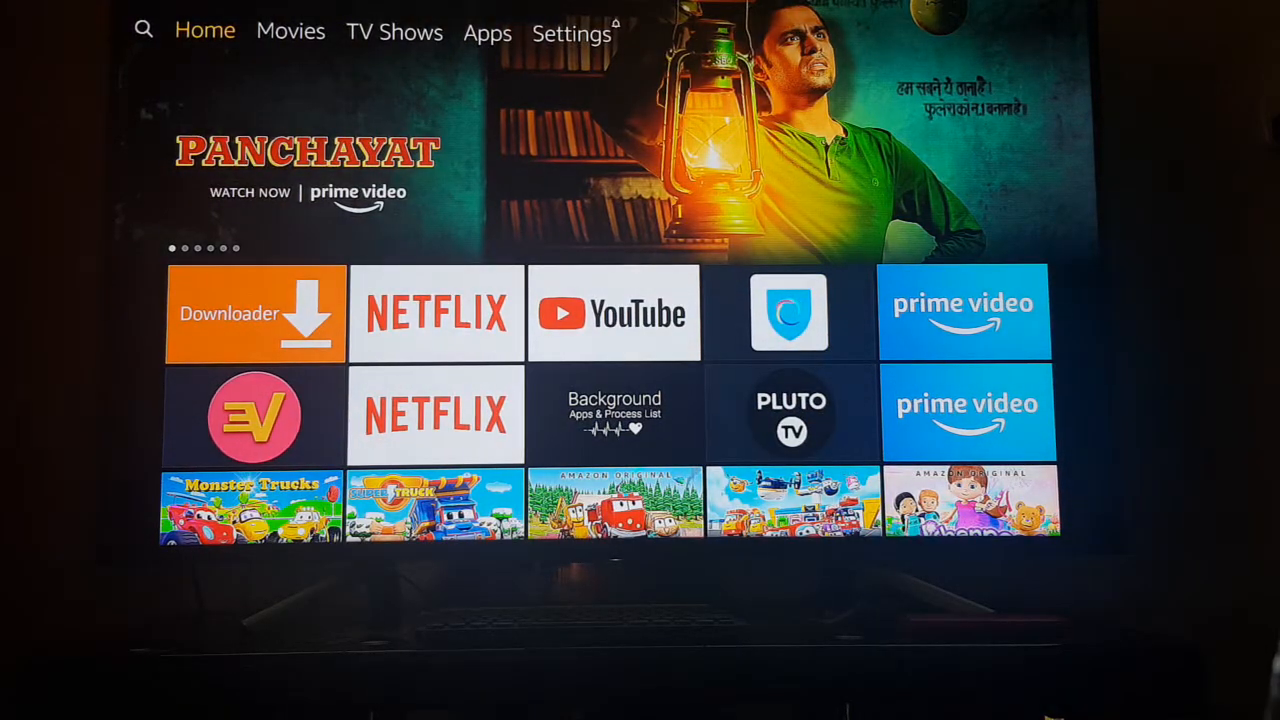
scroll(down, 3)
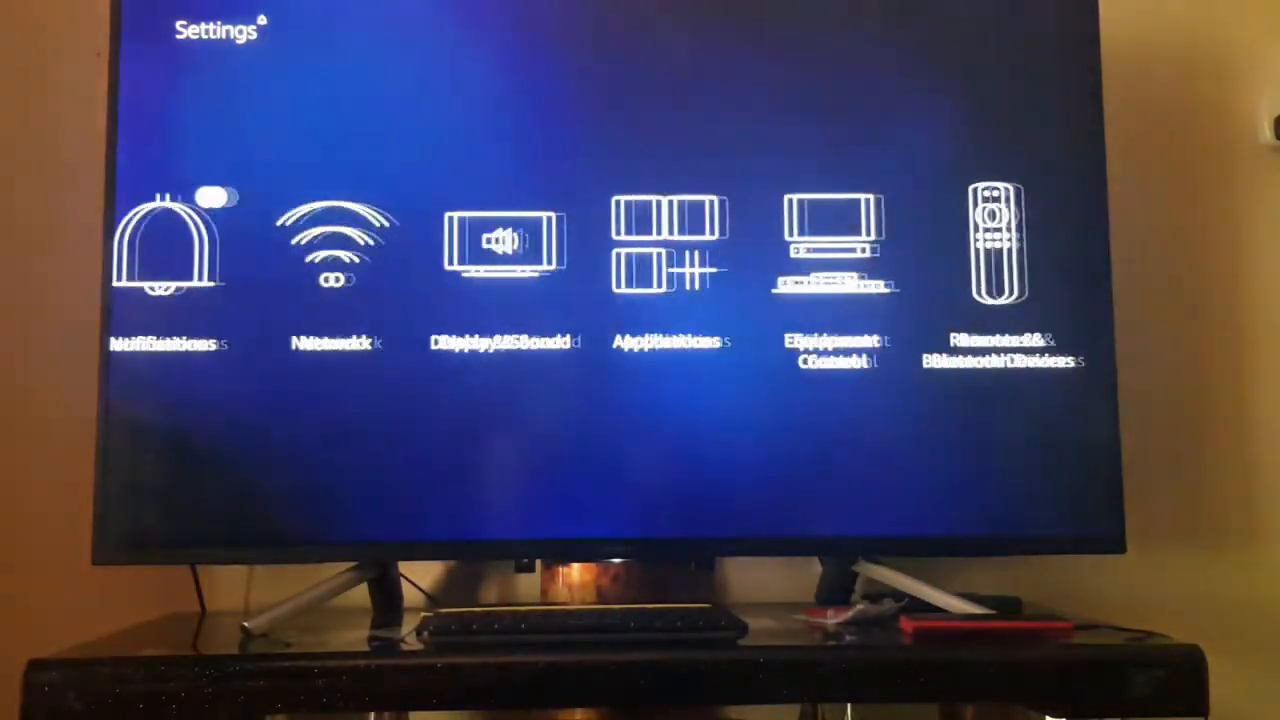
scroll(right, 3)
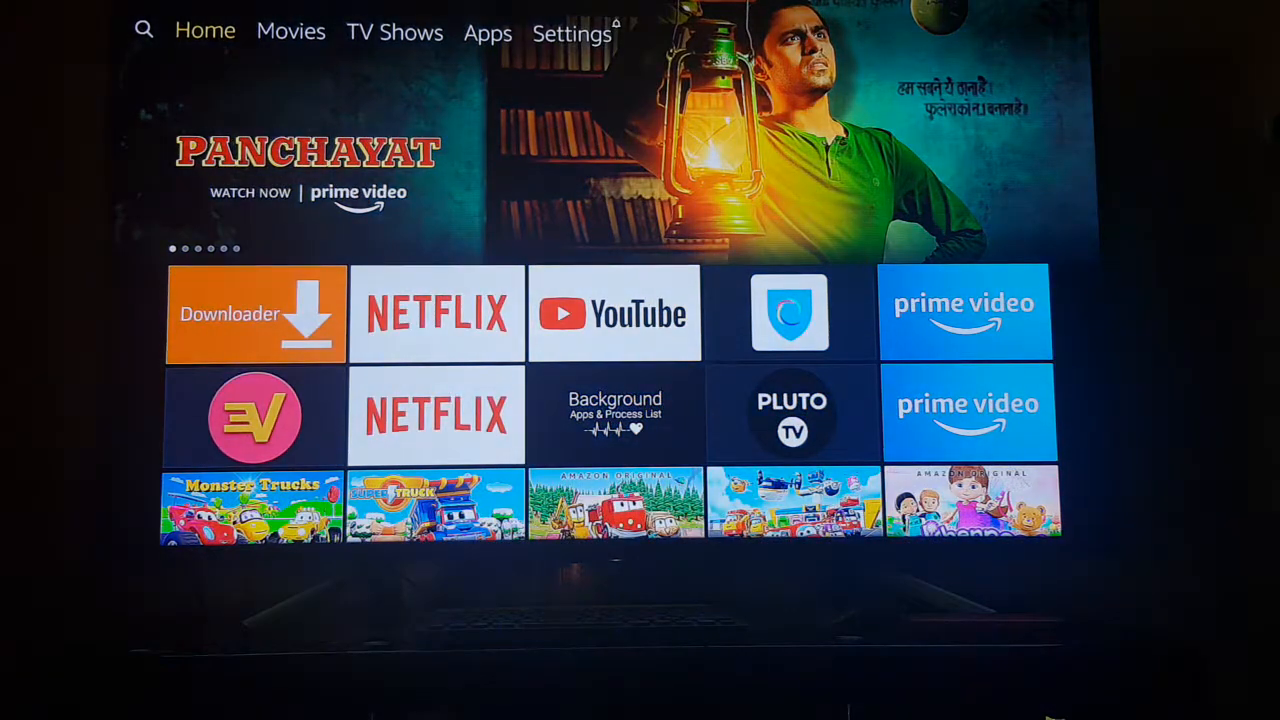
click(572, 32)
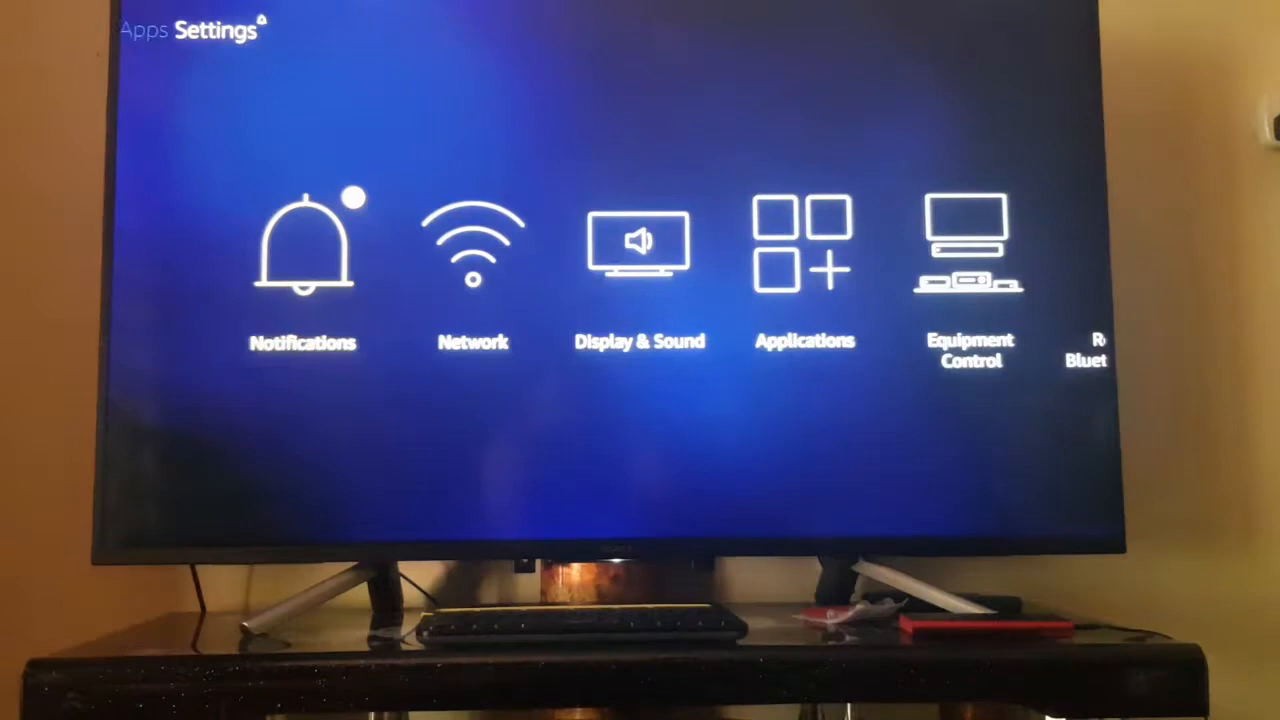
scroll(right, 3)
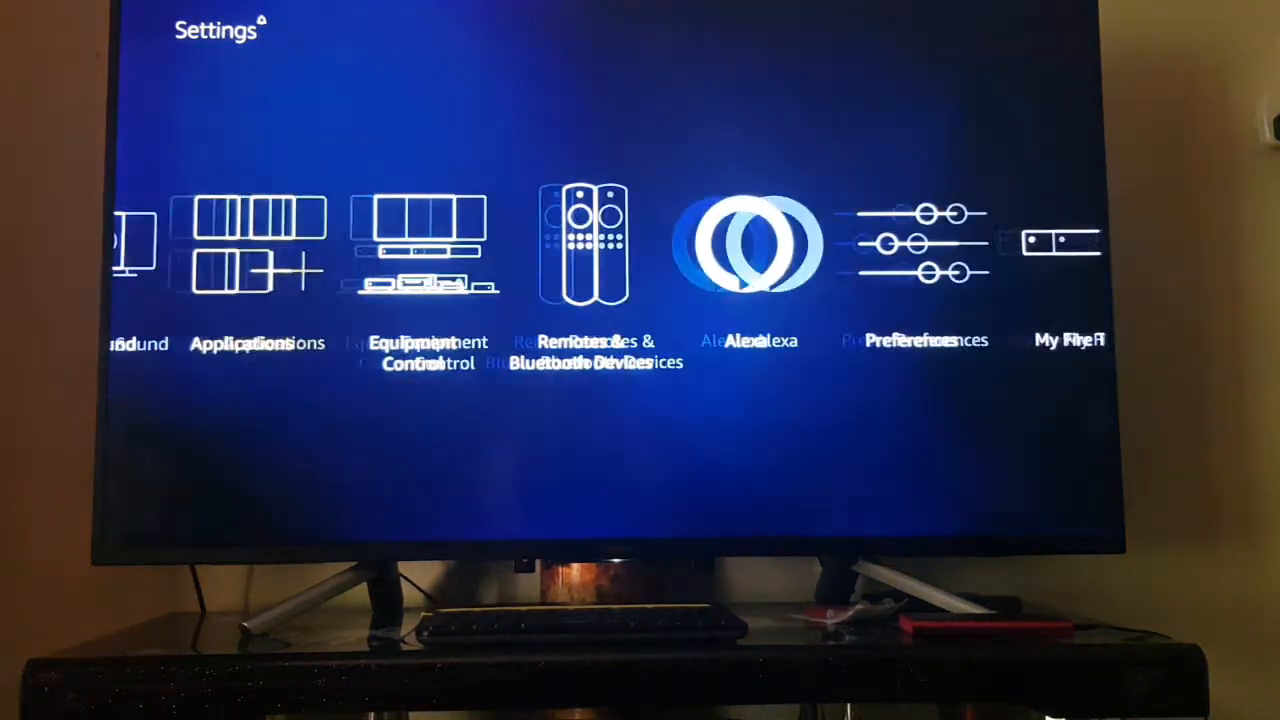
scroll(right, 3)
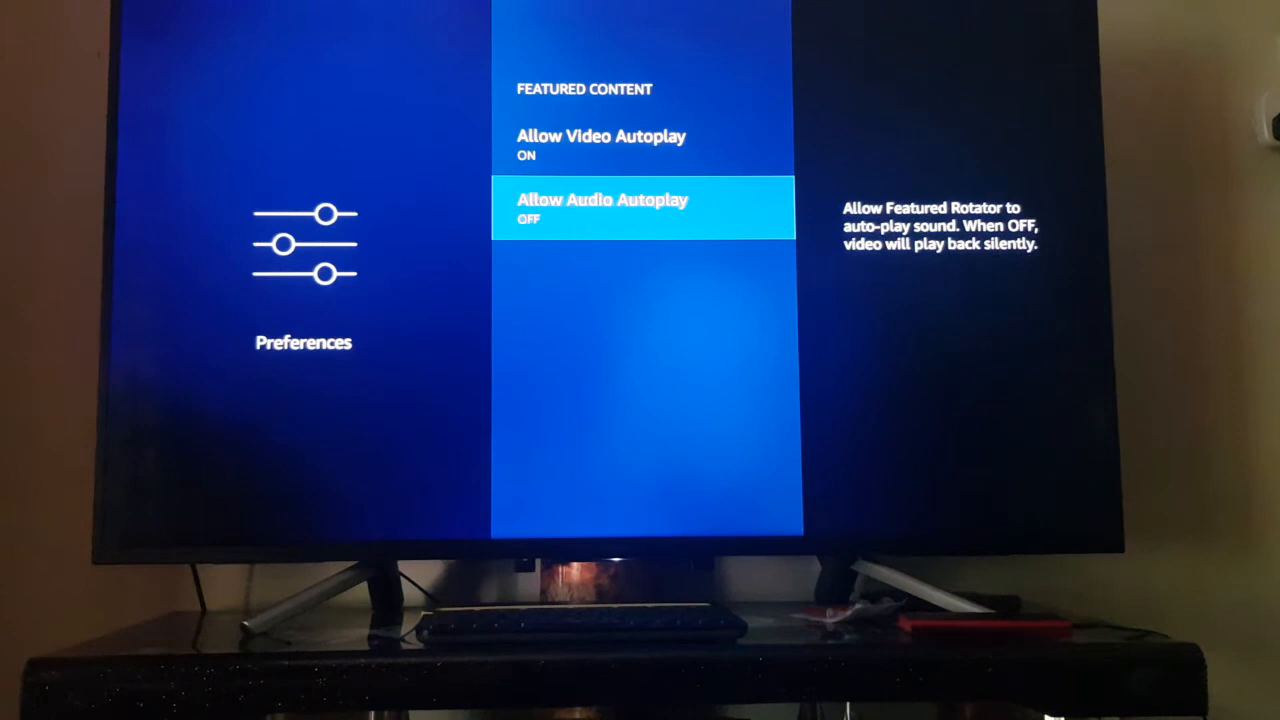
- Move from Allow Audio Autoplay up to the Allow Video Autoplay option in Featured Content
key(Up)
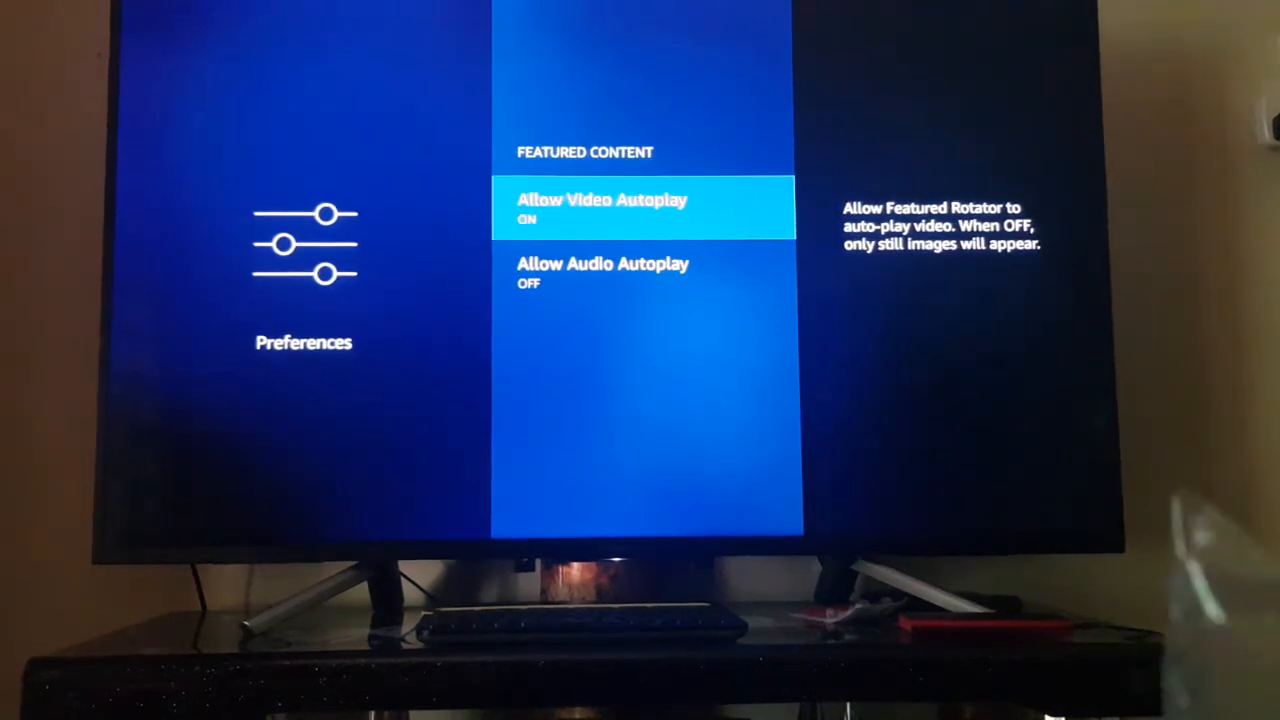